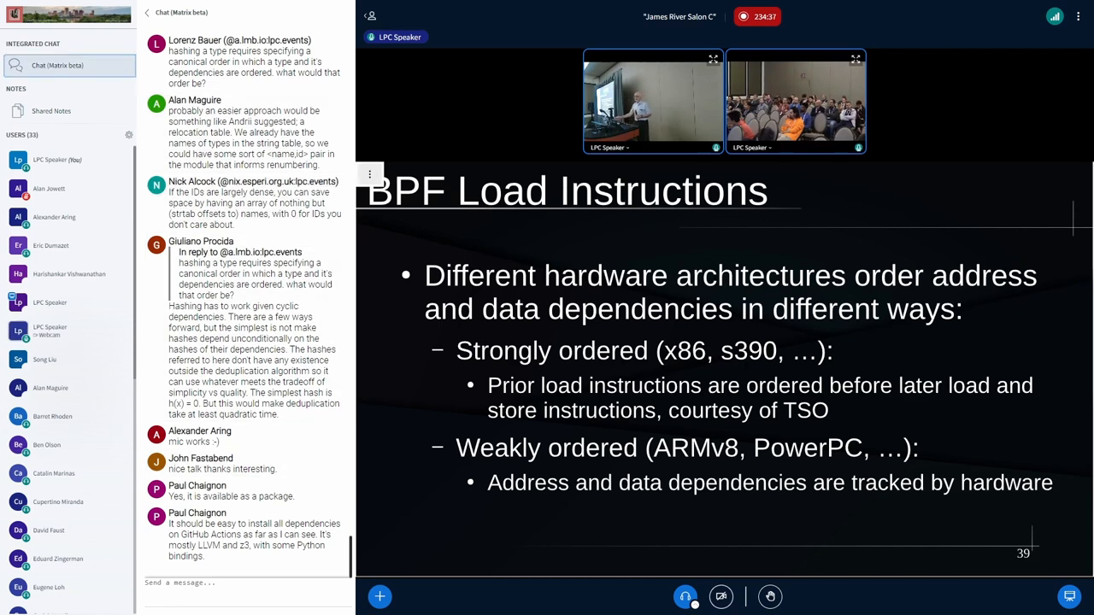
{"action": "left_click", "coordinate": [369, 175]}
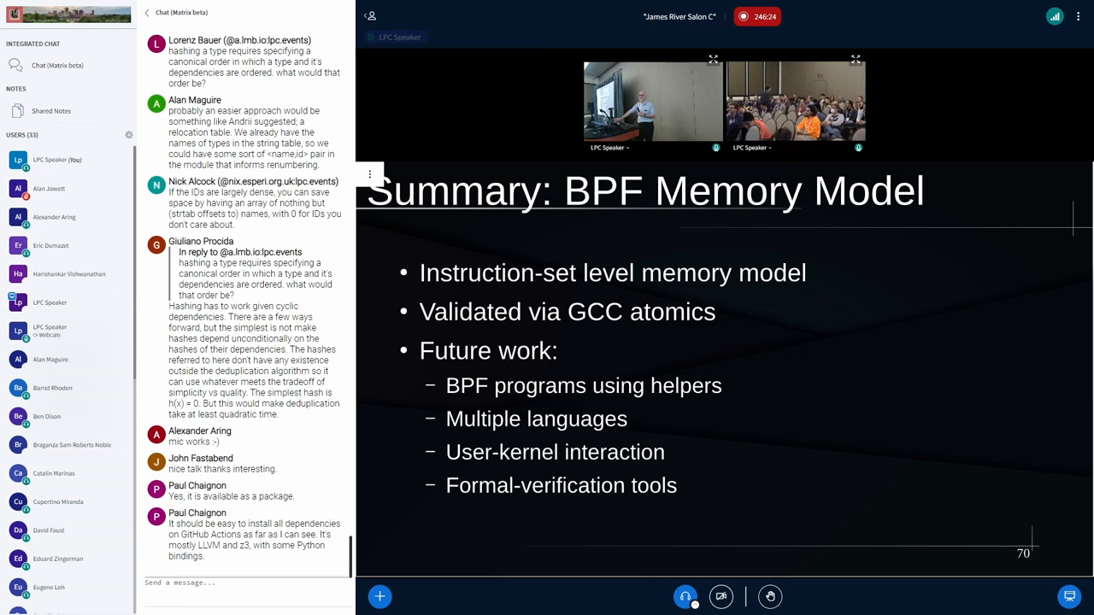
{"action": "scroll", "scroll_direction": "down", "scroll_amount": 3}
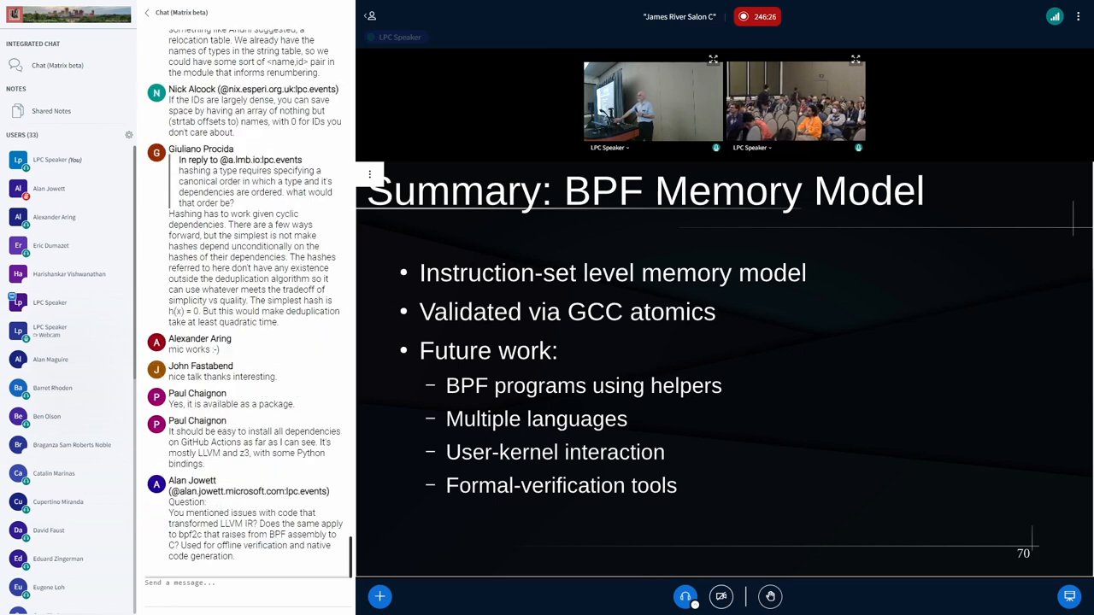